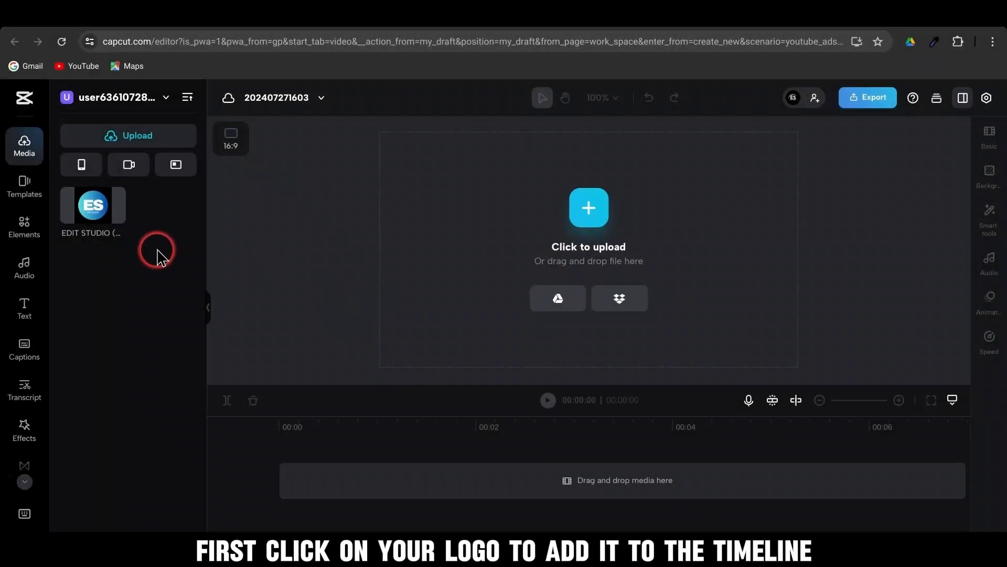
Step: Add the EDIT STUDIO logo from the Media panel to the timeline as a five-second clip
{"action": "left_click", "coordinate": [94, 206]}
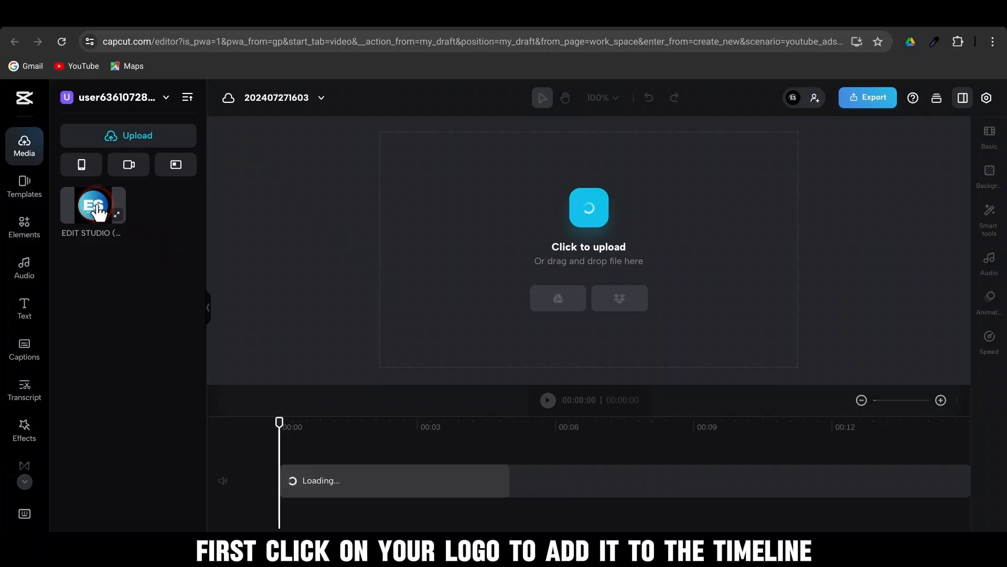
{"action": "left_click", "coordinate": [95, 204]}
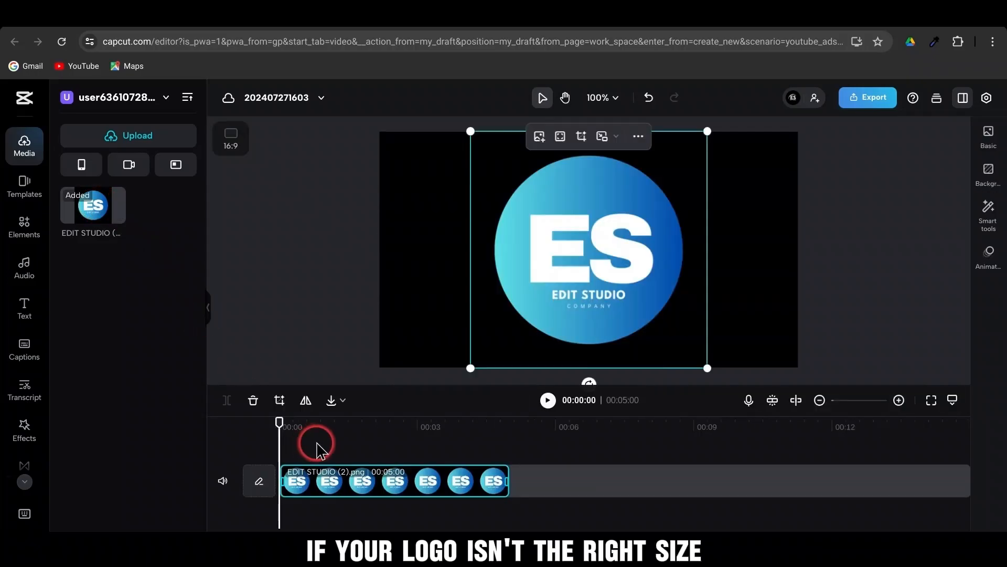
{"action": "mouse_move", "coordinate": [706, 132]}
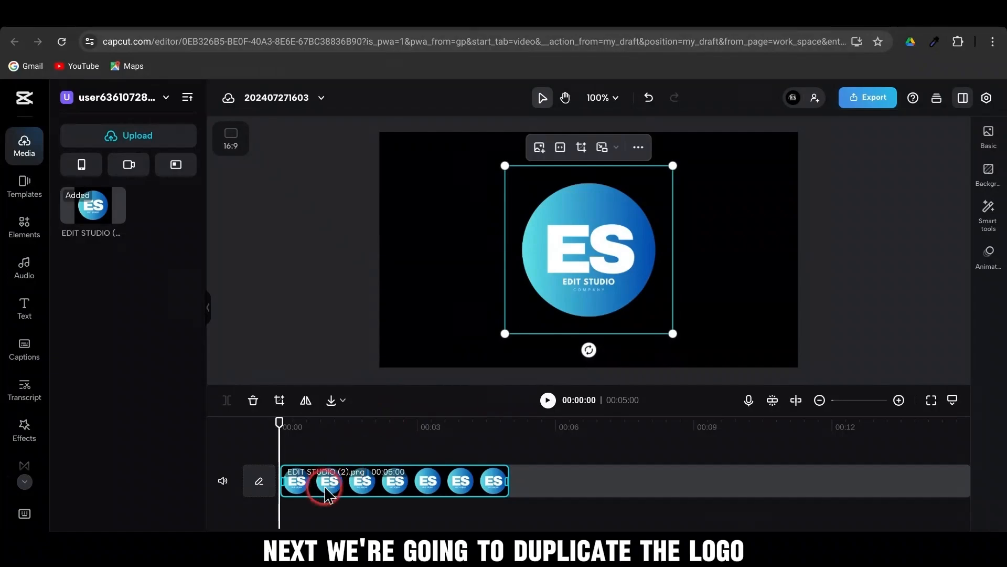
Step: Duplicate the logo clip onto a second track
{"action": "right_click", "coordinate": [327, 484]}
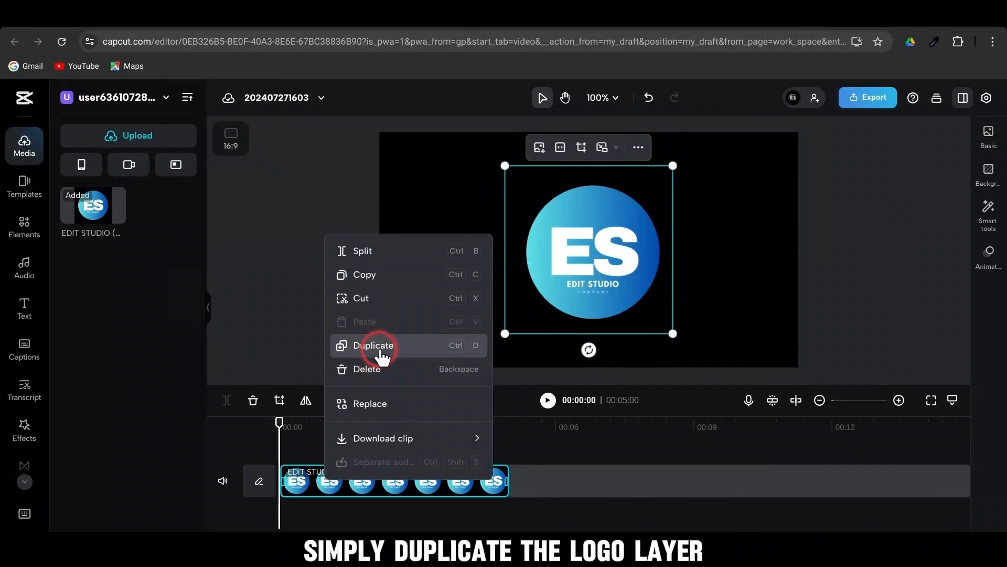
{"action": "left_click", "coordinate": [375, 345]}
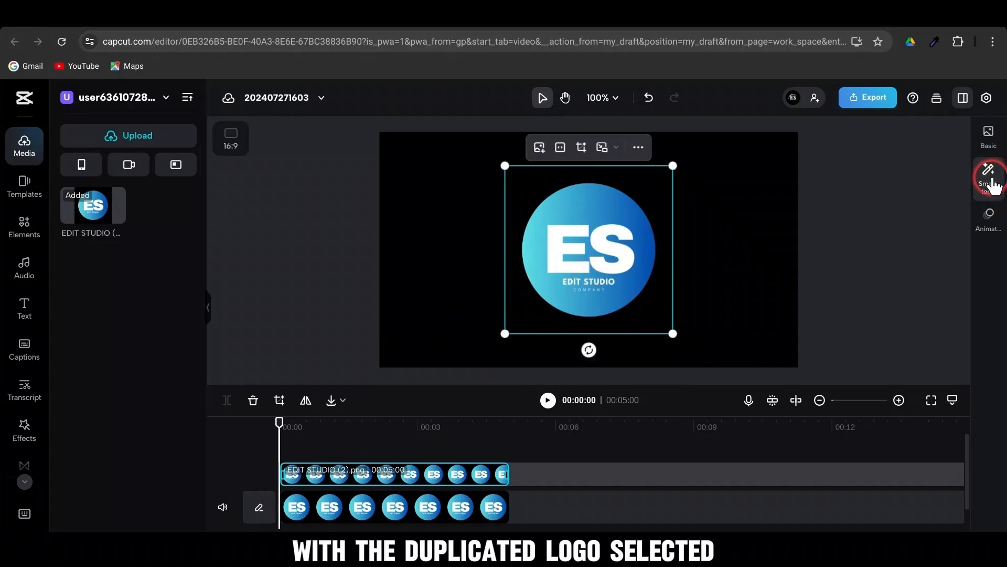
Step: Turn on Auto removal under Smart tools > Remove background for the copy
{"action": "left_click", "coordinate": [989, 177]}
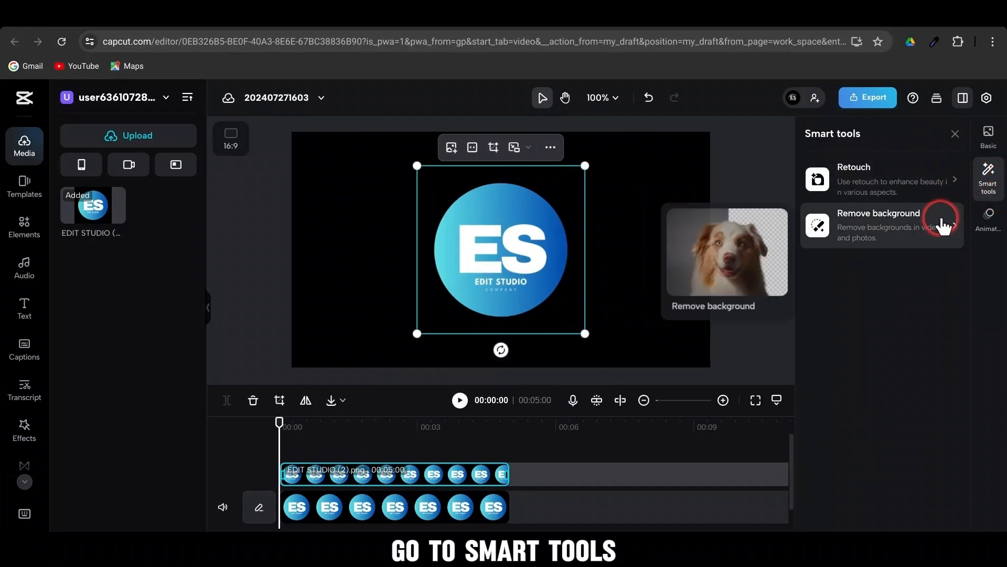
{"action": "left_click", "coordinate": [878, 225]}
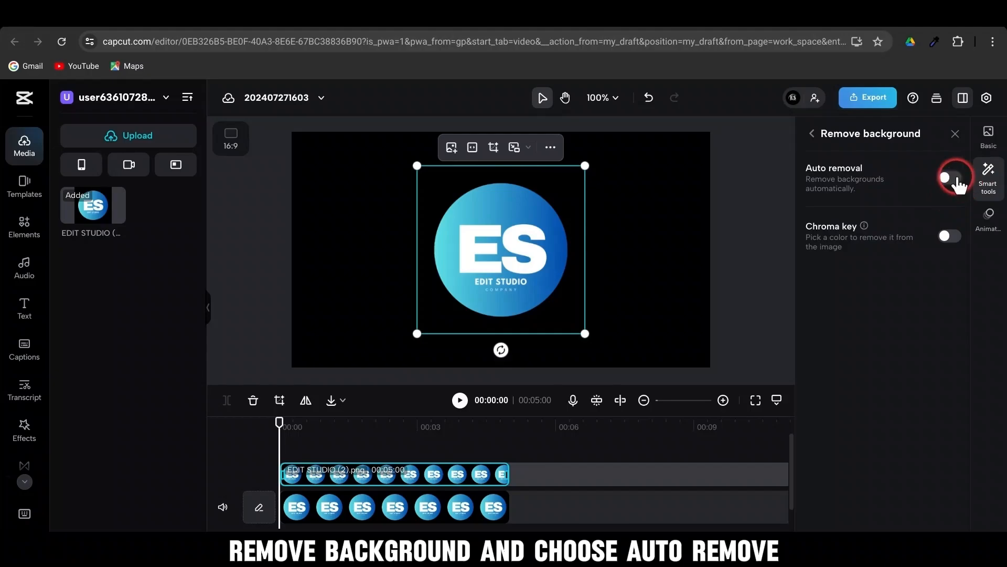
{"action": "left_click", "coordinate": [950, 177]}
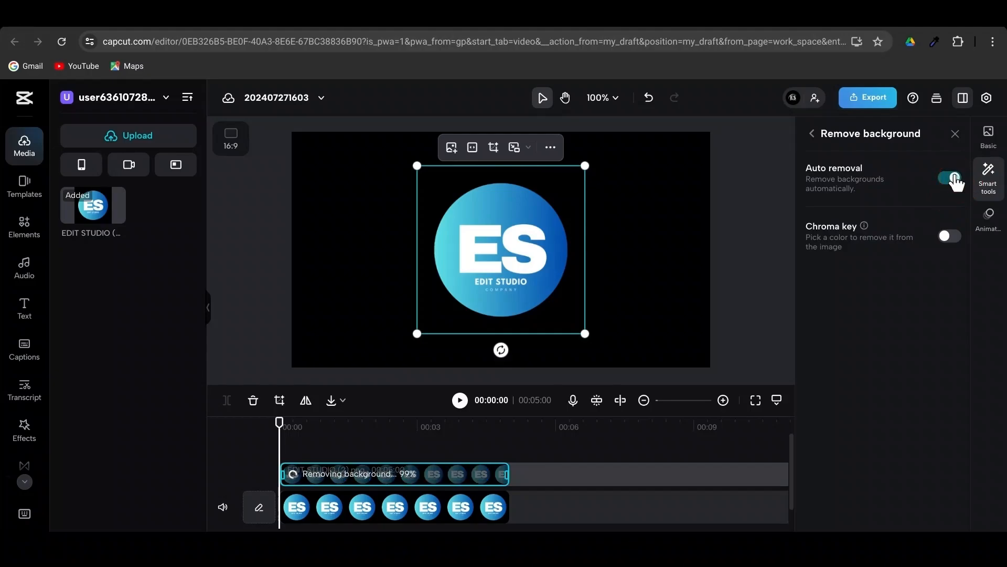
{"action": "left_click", "coordinate": [988, 133]}
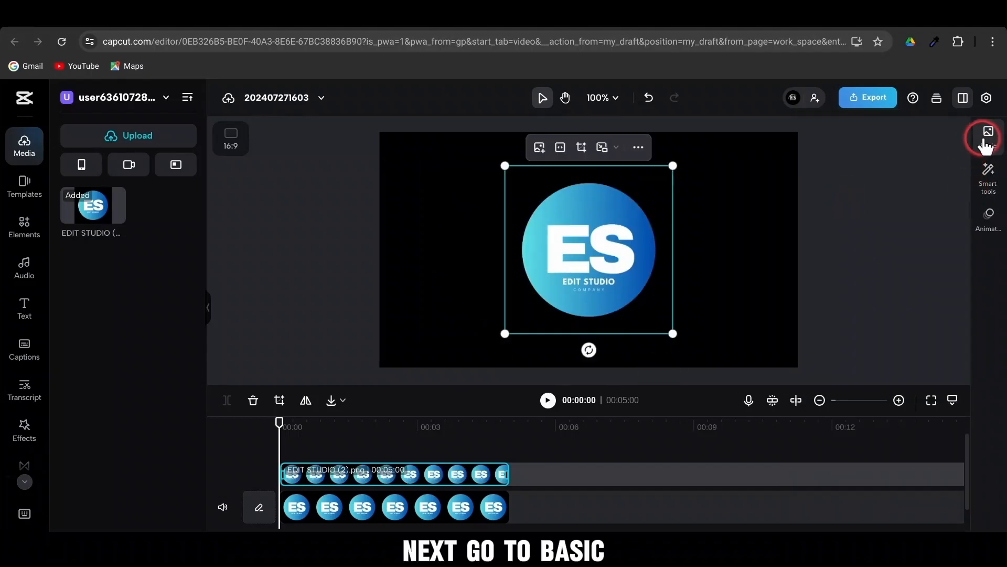
Step: Raise the copy's Brightness to 50 and Highlight to 10 in Basic color adjustment
{"action": "left_click", "coordinate": [988, 131]}
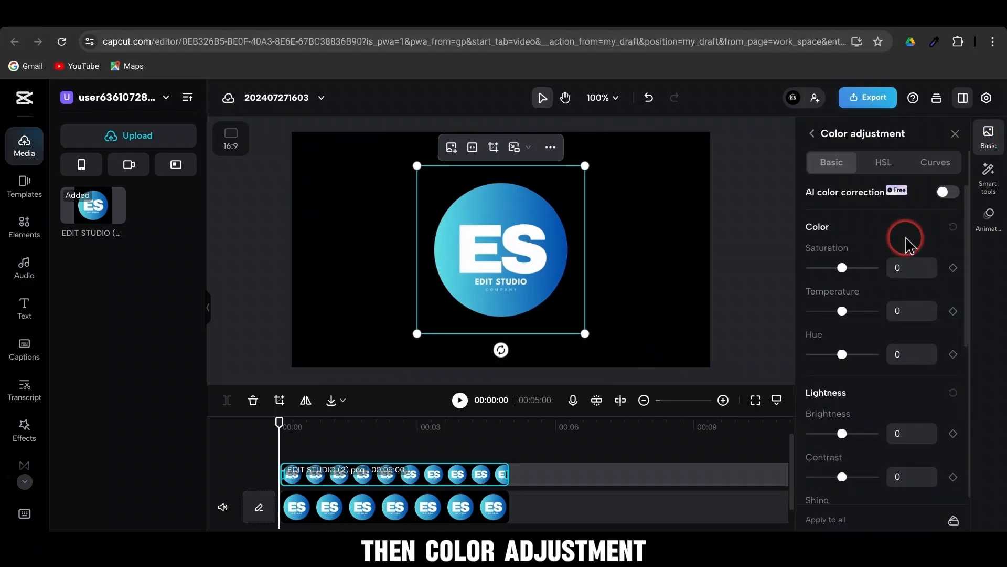
{"action": "scroll", "scroll_direction": "down", "scroll_amount": 3}
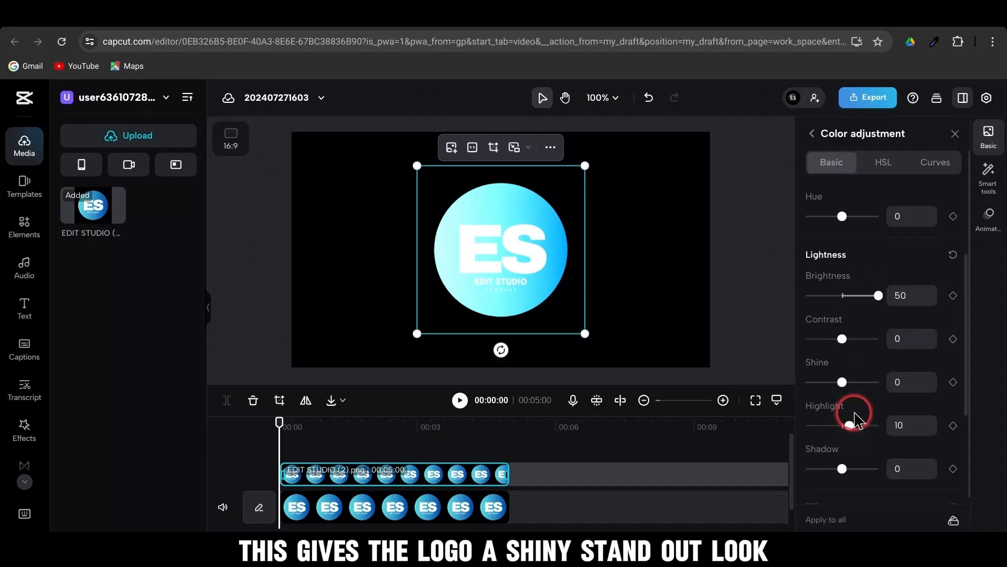
{"action": "left_click", "coordinate": [812, 134]}
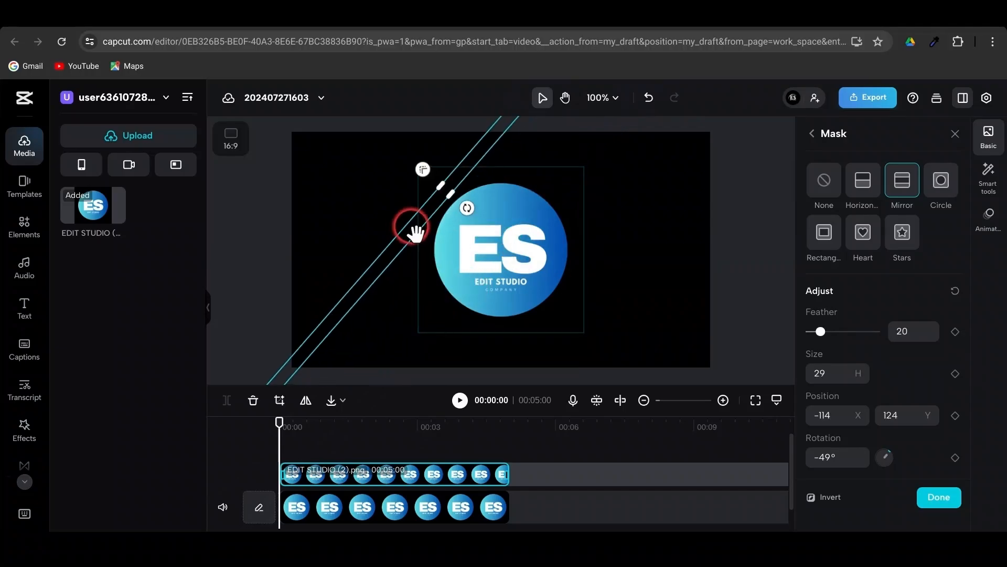
Step: Keyframe the mask position to sweep from the logo's left to its lower right by 00:02:10
{"action": "left_click", "coordinate": [954, 415]}
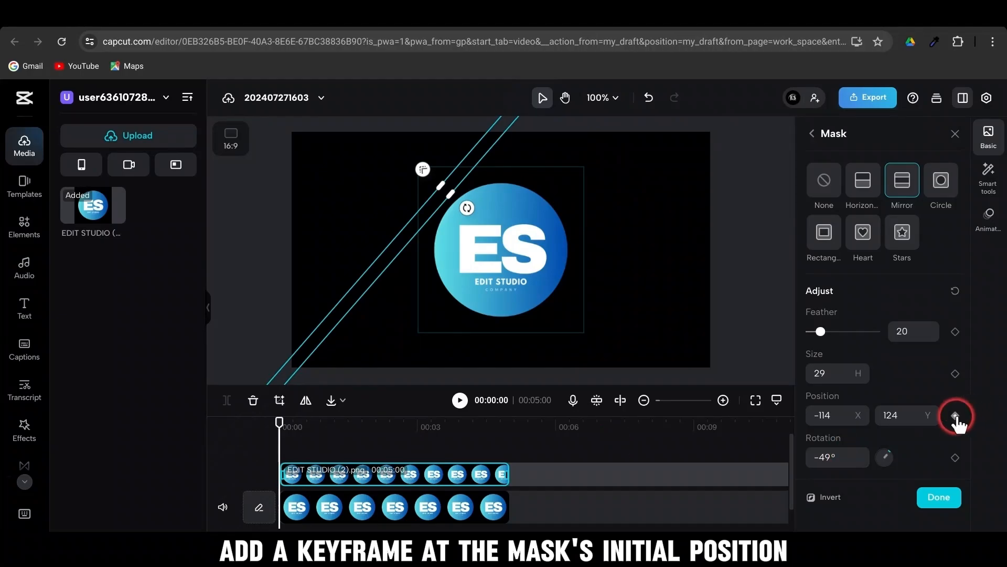
{"action": "left_click", "coordinate": [955, 415]}
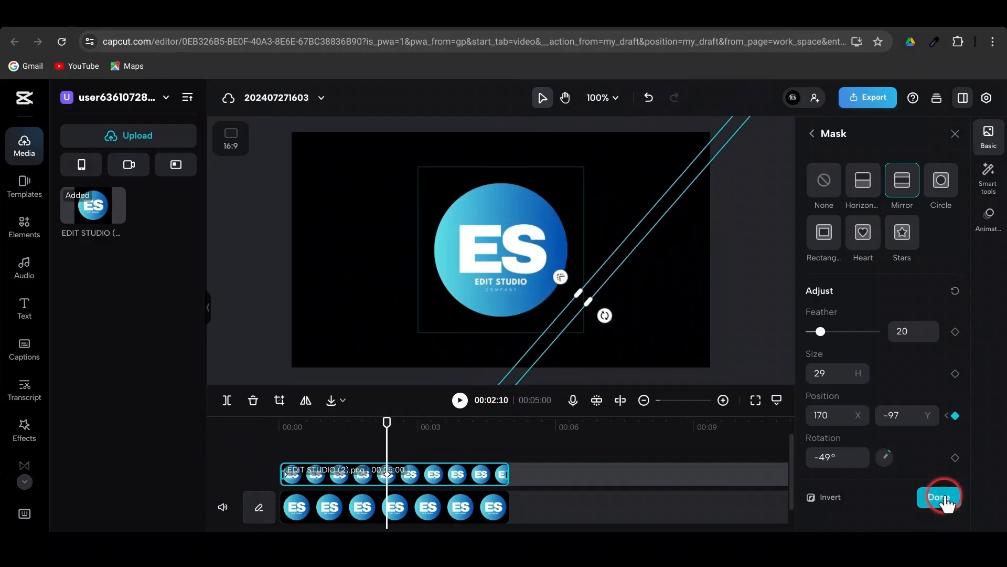
{"action": "left_click", "coordinate": [938, 497]}
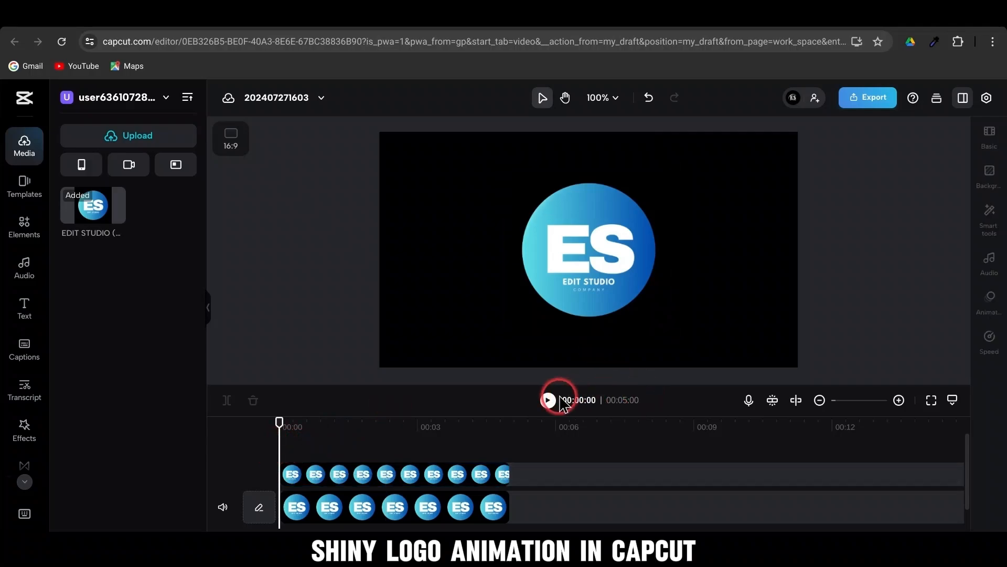
Step: Play and pause the preview to watch the shine sweep across the EDIT STUDIO logo
{"action": "left_click", "coordinate": [547, 400]}
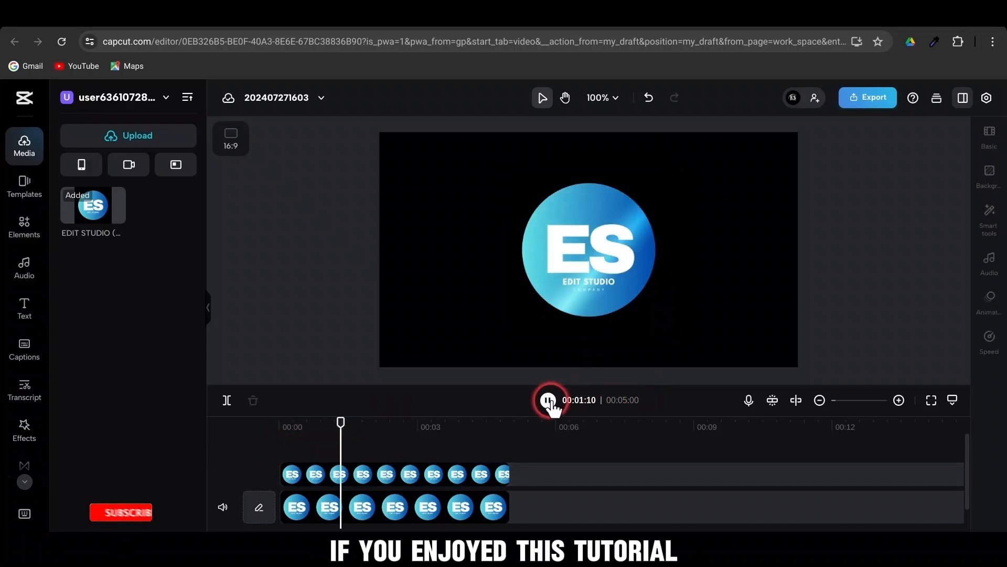
{"action": "left_click", "coordinate": [548, 399]}
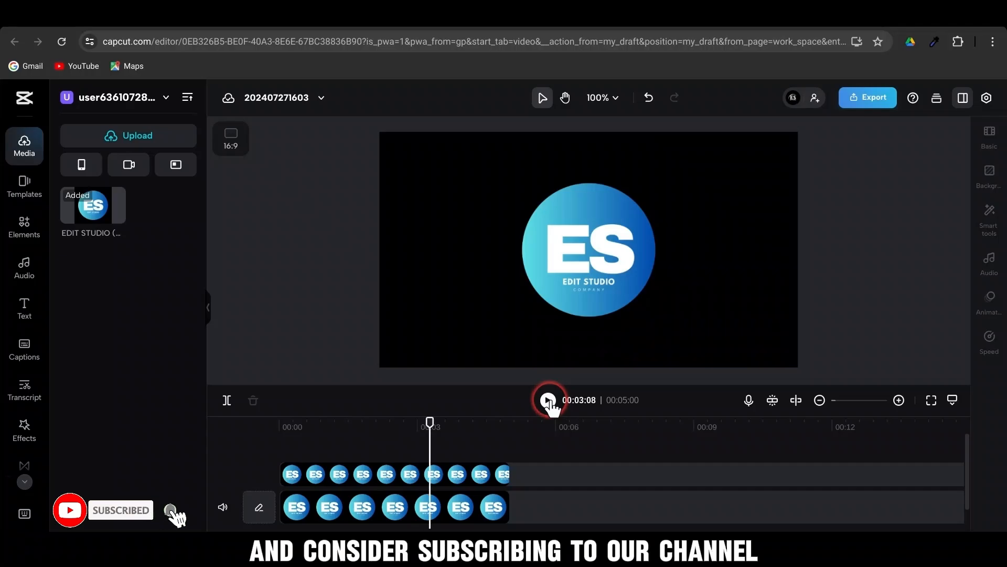